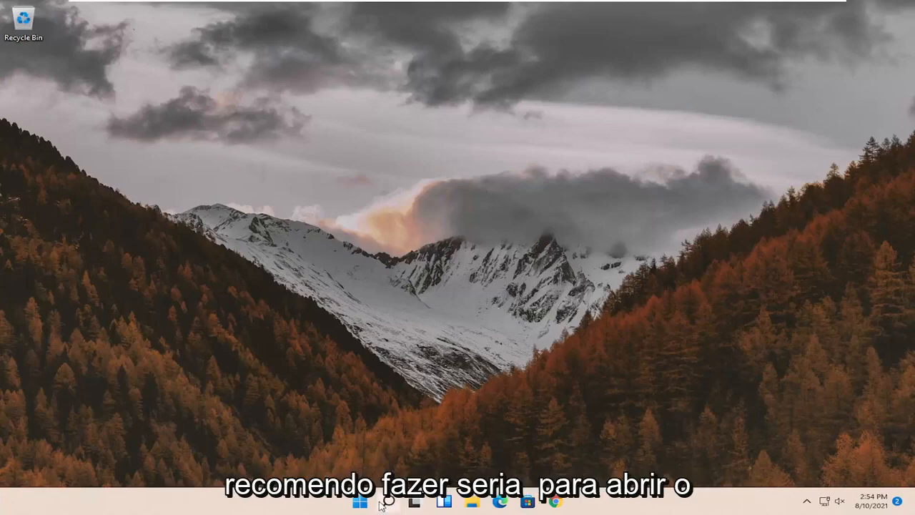
# Switch Performance Options visual effects to 'Adjust for best performance'
pyautogui.write('adjust the appearance and performance of Windows')
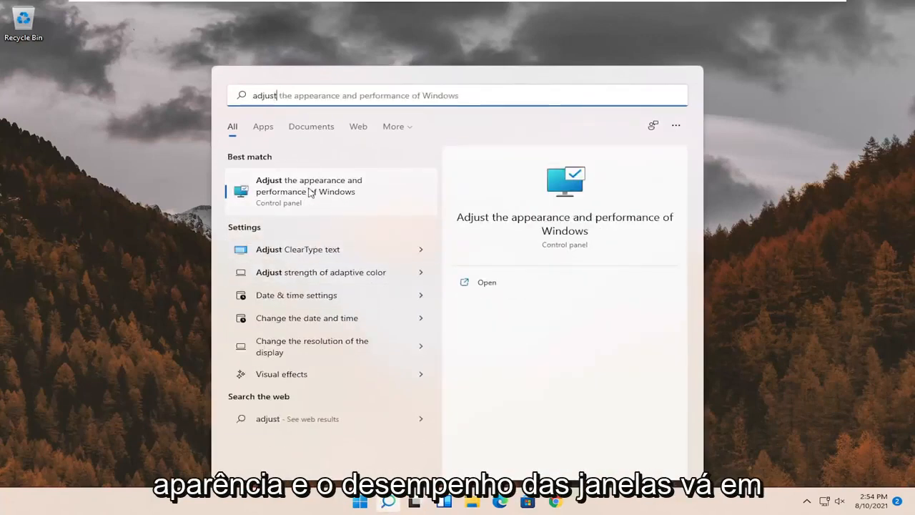
pyautogui.click(308, 191)
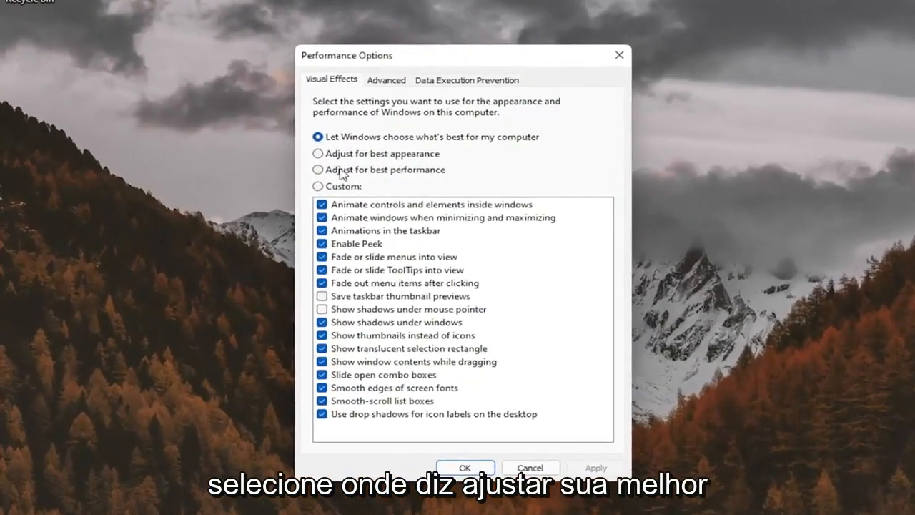
pyautogui.click(319, 153)
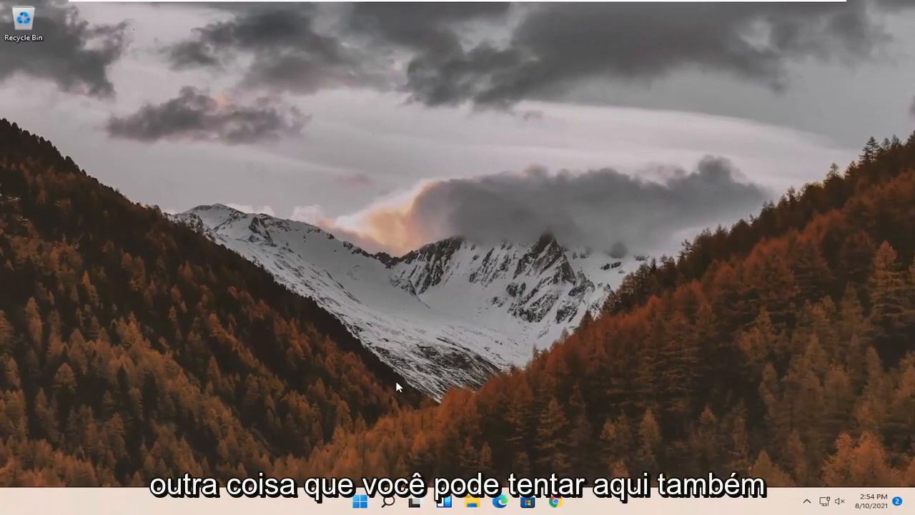
# Run regedit as administrator from search and approve the UAC prompt
pyautogui.click(387, 501)
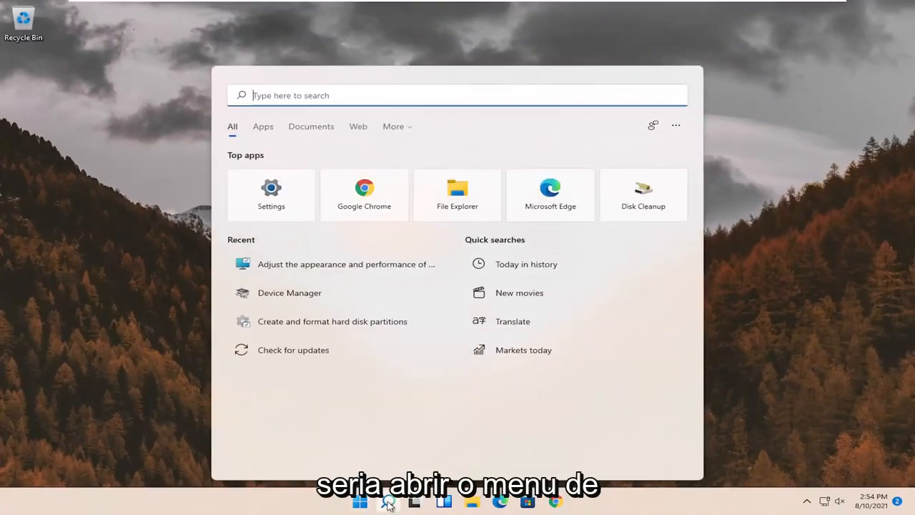
pyautogui.write('regedit')
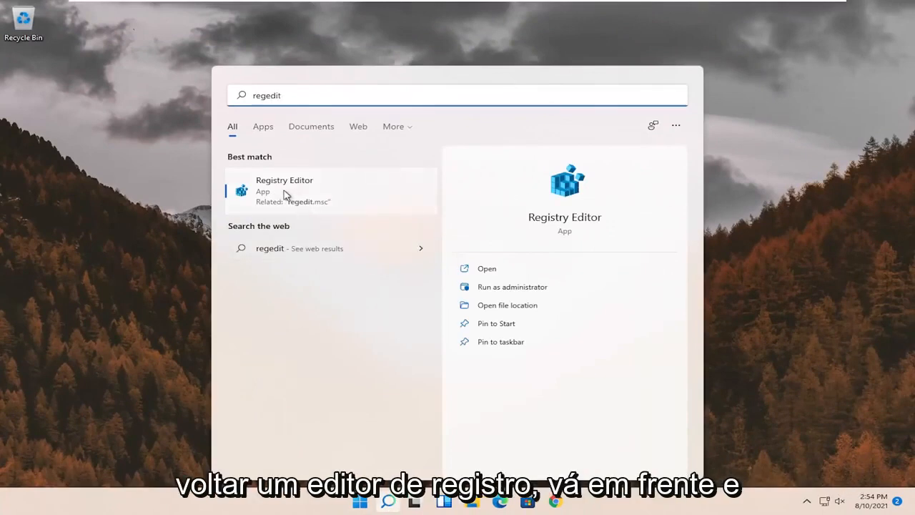
pyautogui.rightClick(286, 190)
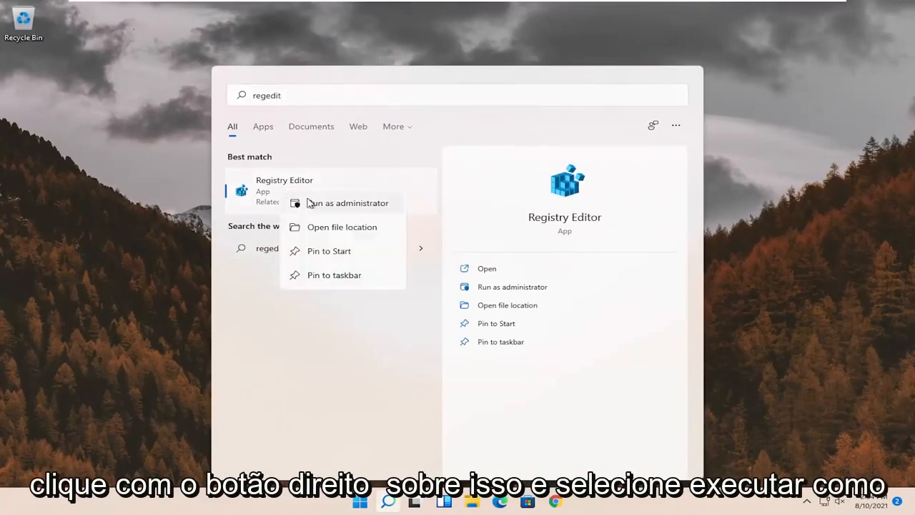
pyautogui.click(346, 202)
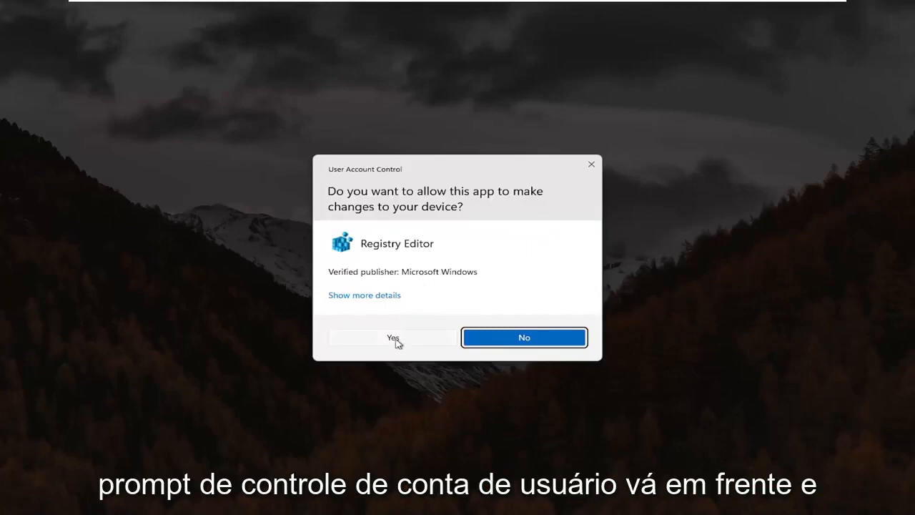
pyautogui.click(393, 337)
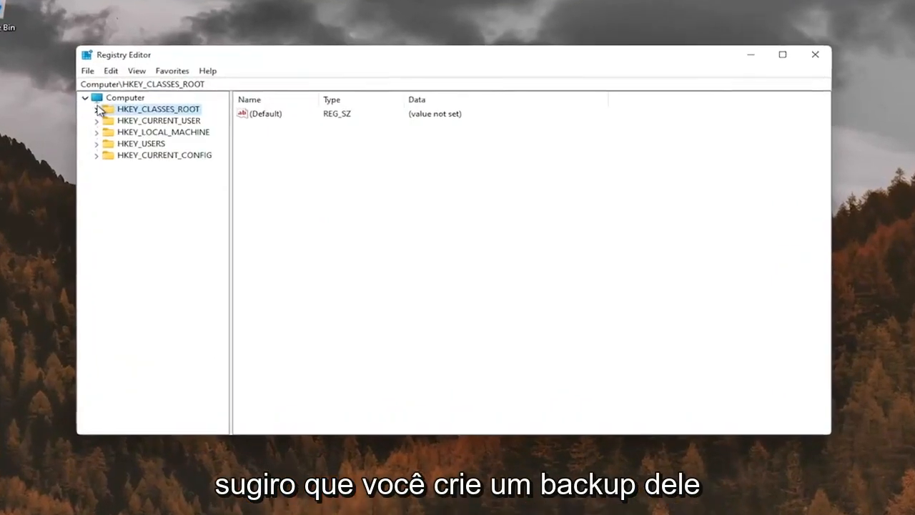
# Export the whole registry from the Computer root with export range All
pyautogui.click(121, 97)
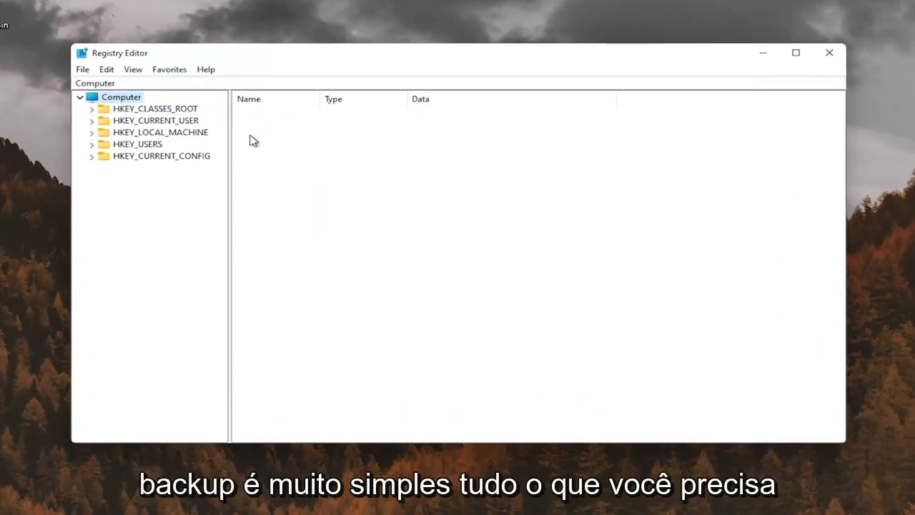
pyautogui.click(82, 69)
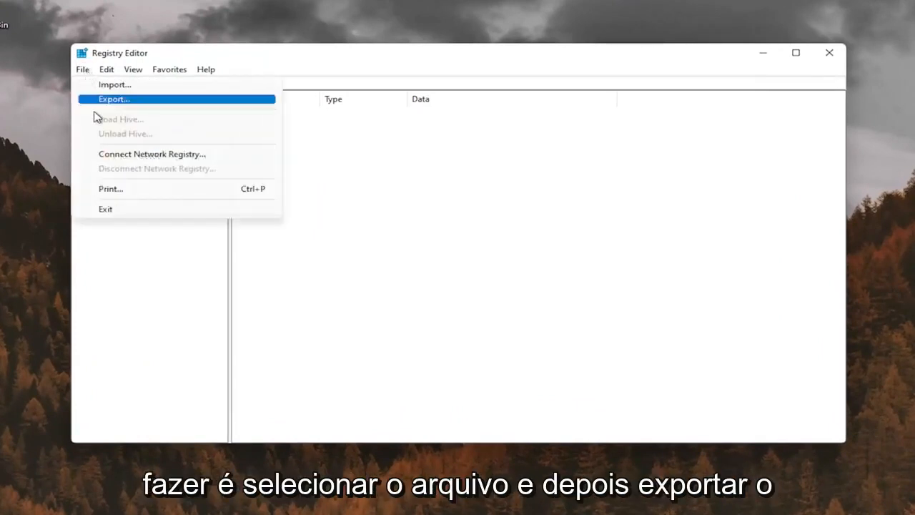
pyautogui.click(114, 99)
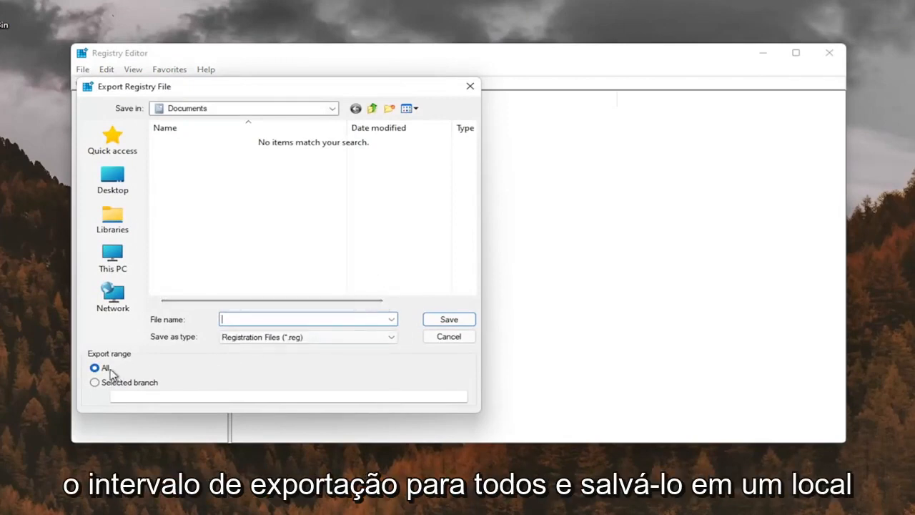
pyautogui.click(112, 179)
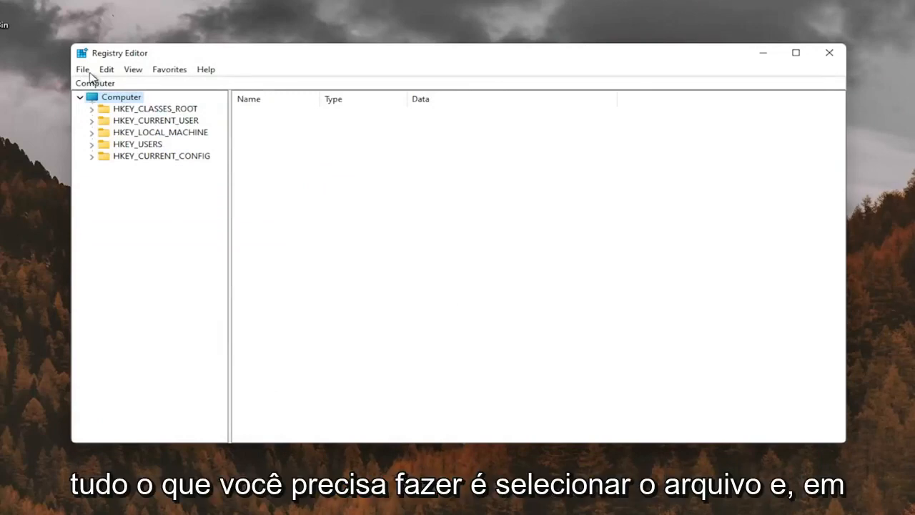
# Open the registry Import dialog to show restoring, then cancel it
pyautogui.click(81, 70)
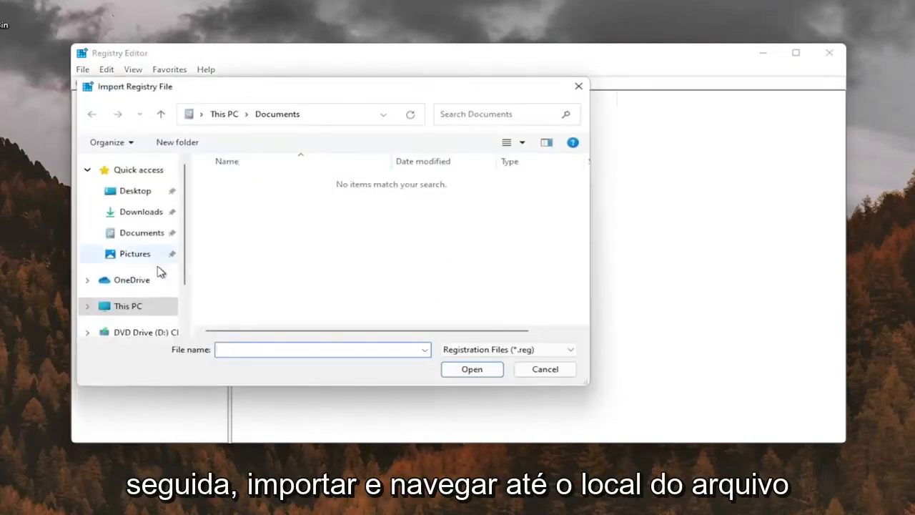
pyautogui.click(135, 190)
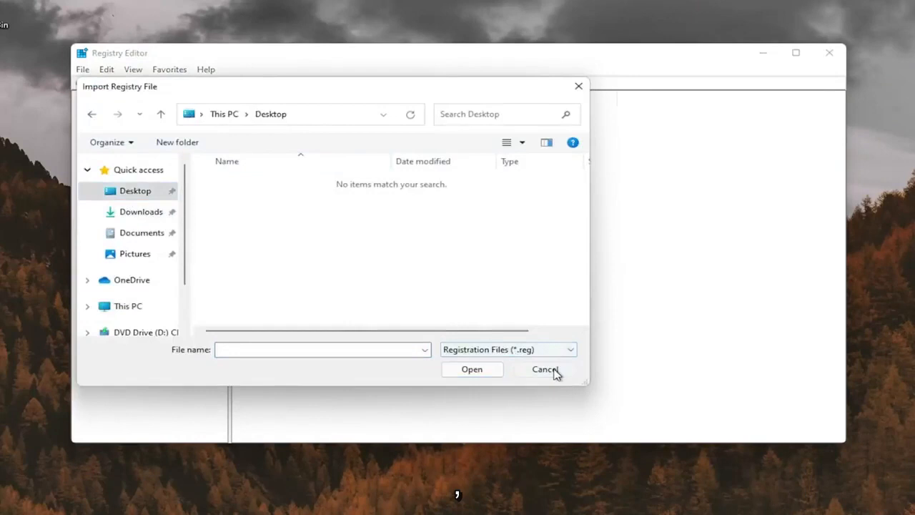
pyautogui.click(543, 369)
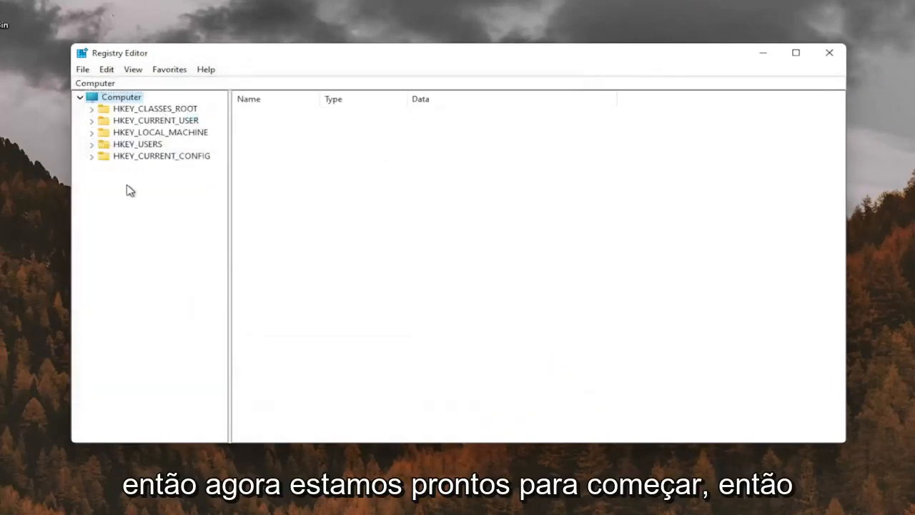
pyautogui.moveTo(145, 144)
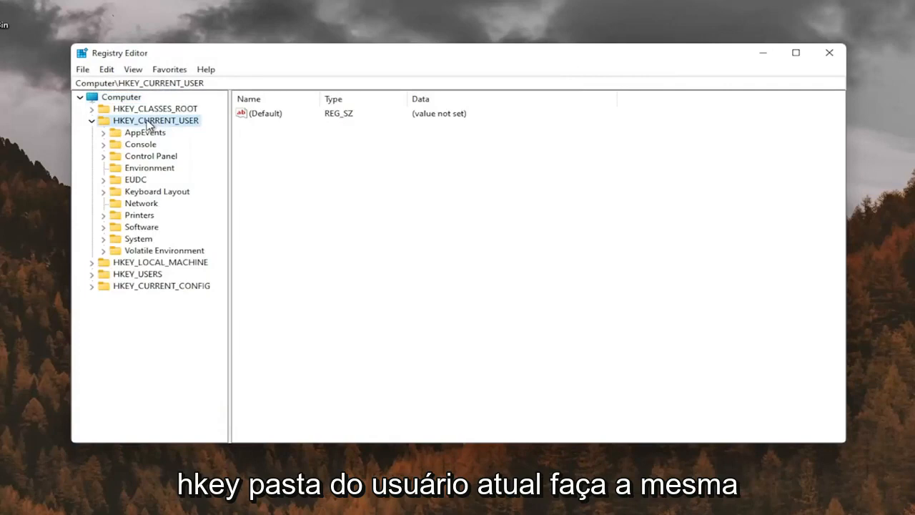
pyautogui.moveTo(143, 167)
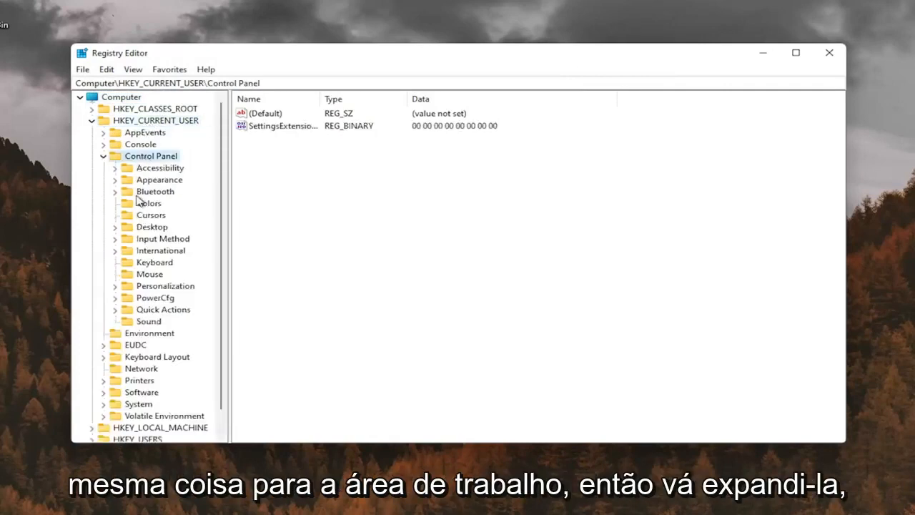
# Change Win8DpiScaling under HKEY_CURRENT_USER\Control Panel\Desktop to value data 1
pyautogui.click(151, 227)
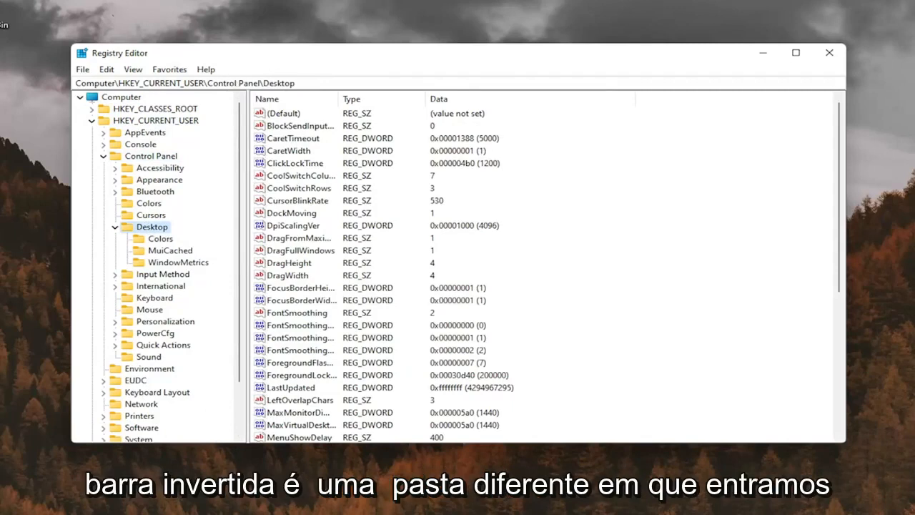
pyautogui.moveTo(381, 228)
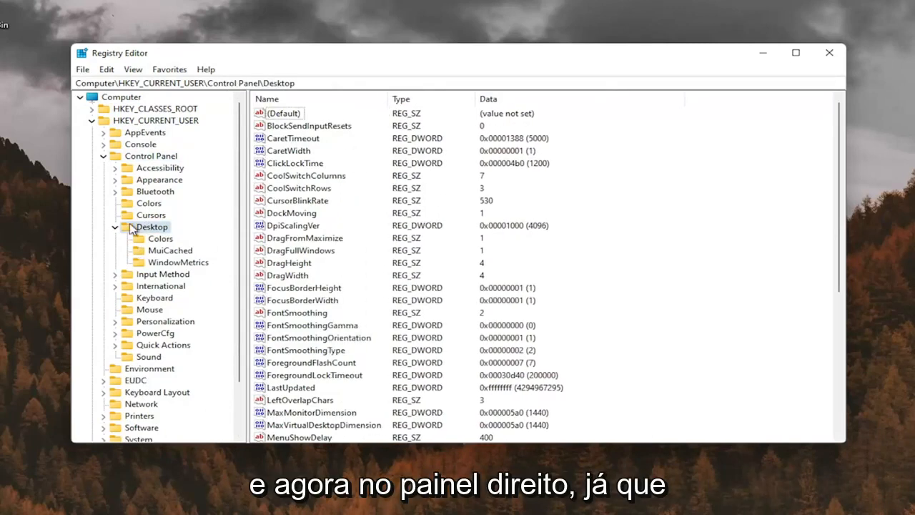
pyautogui.scroll(-3)
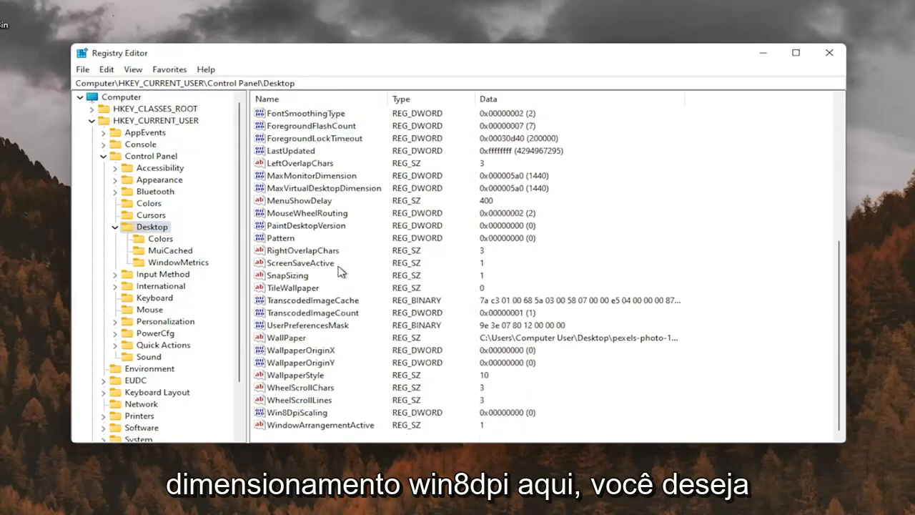
pyautogui.doubleClick(296, 413)
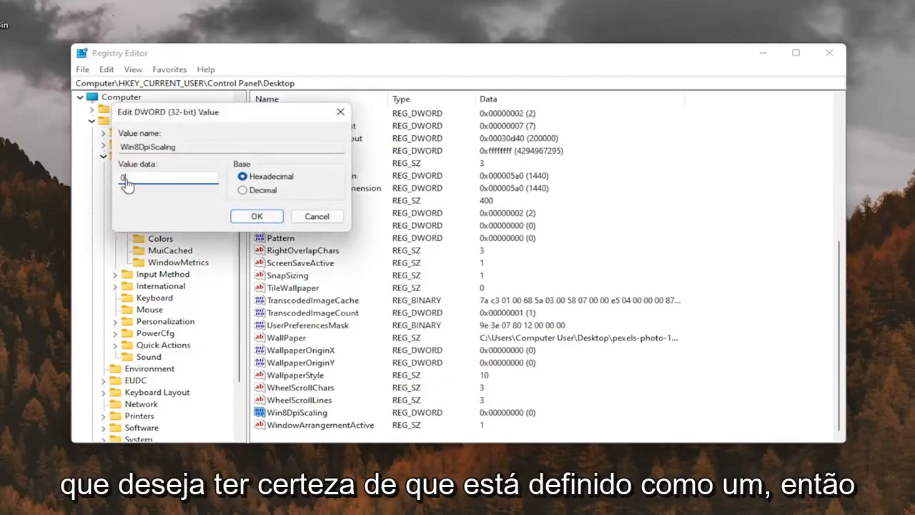
pyautogui.write('1')
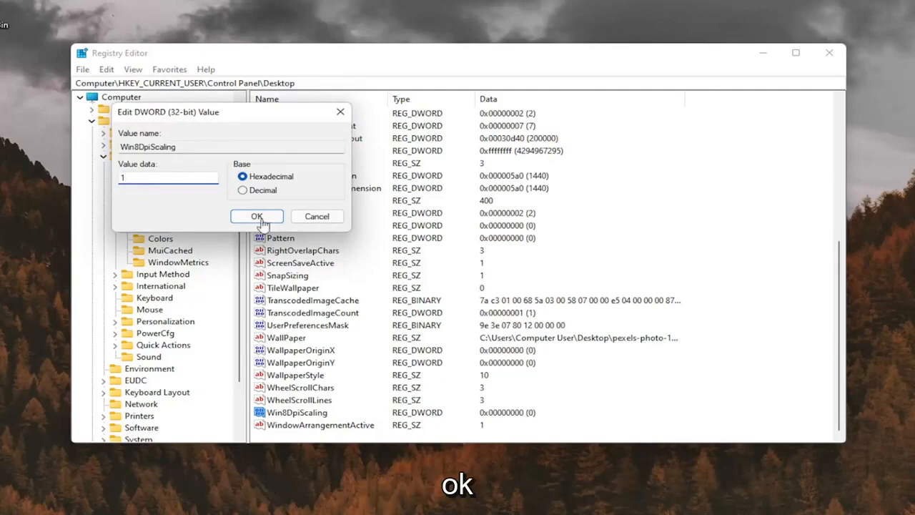
pyautogui.click(257, 216)
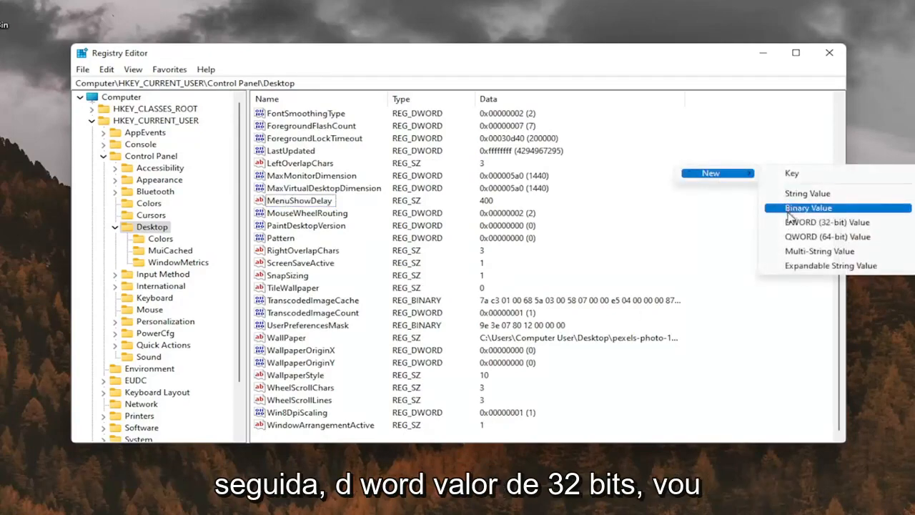
# Create a DWORD (32-bit) value named 'LogPixels' in the Desktop key
pyautogui.click(828, 222)
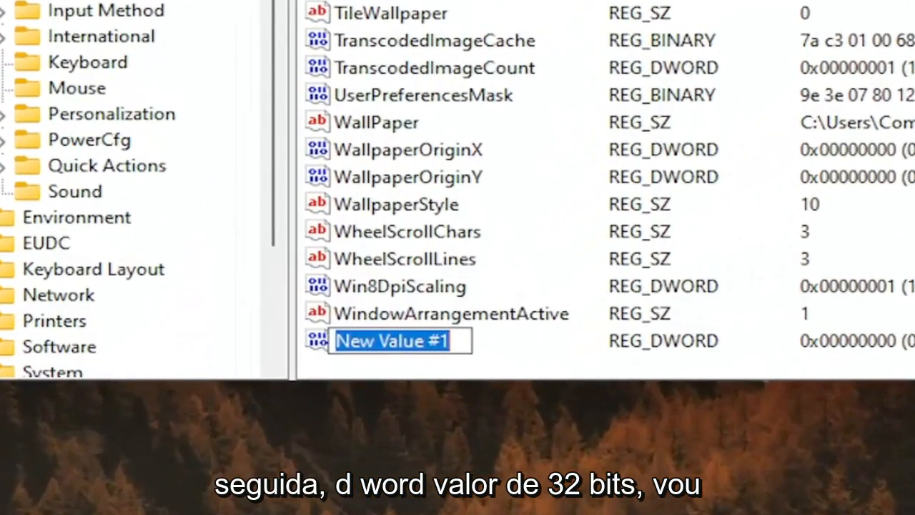
pyautogui.write('Log')
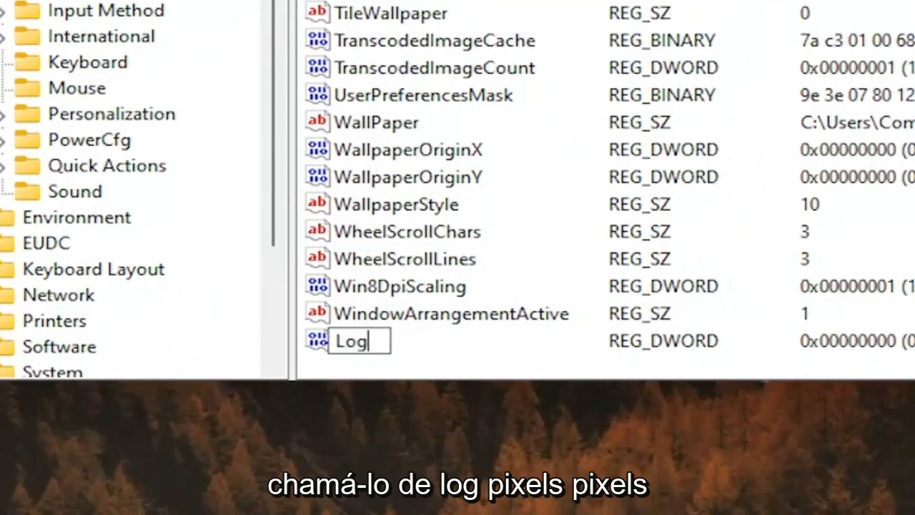
pyautogui.write('Pixel')
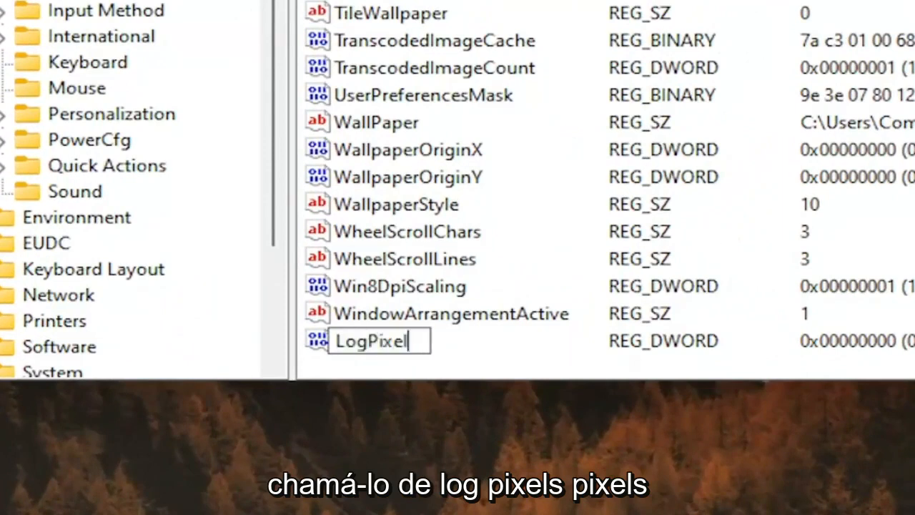
pyautogui.write('s')
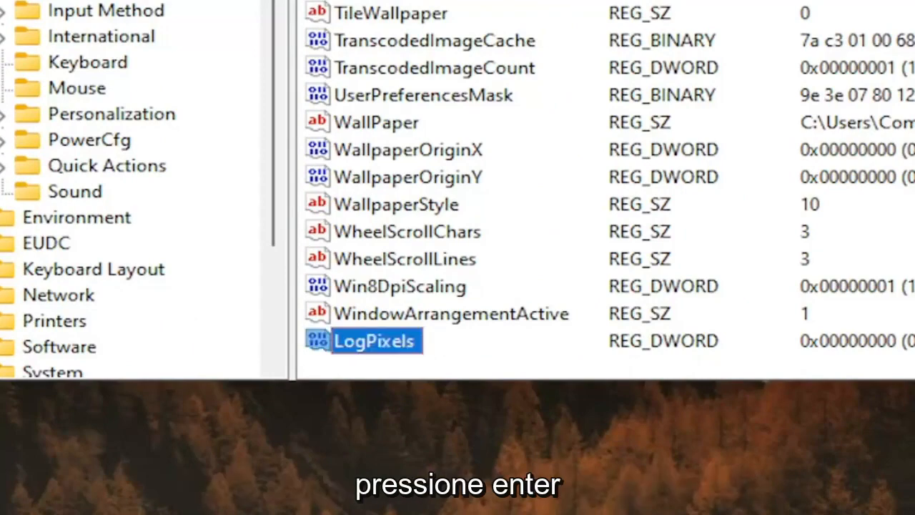
# Give LogPixels hexadecimal value data 78
pyautogui.doubleClick(374, 340)
pyautogui.write('78')
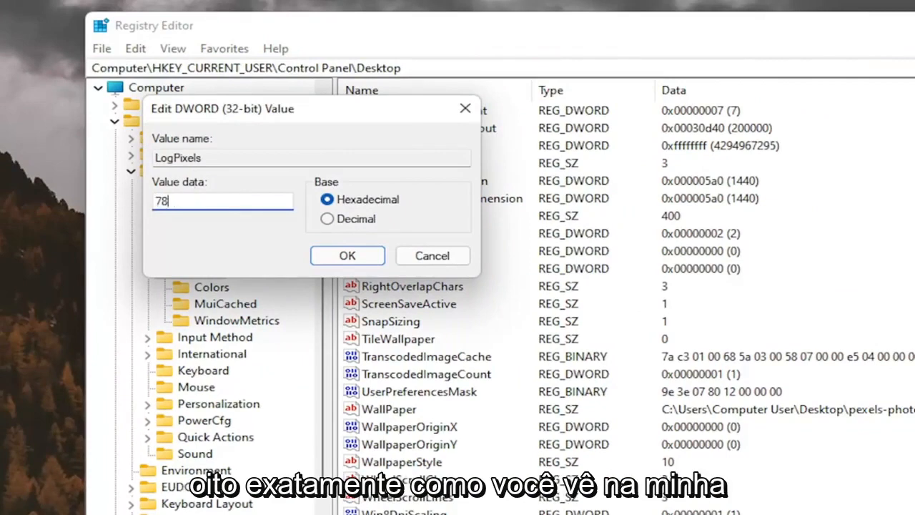
pyautogui.moveTo(183, 251)
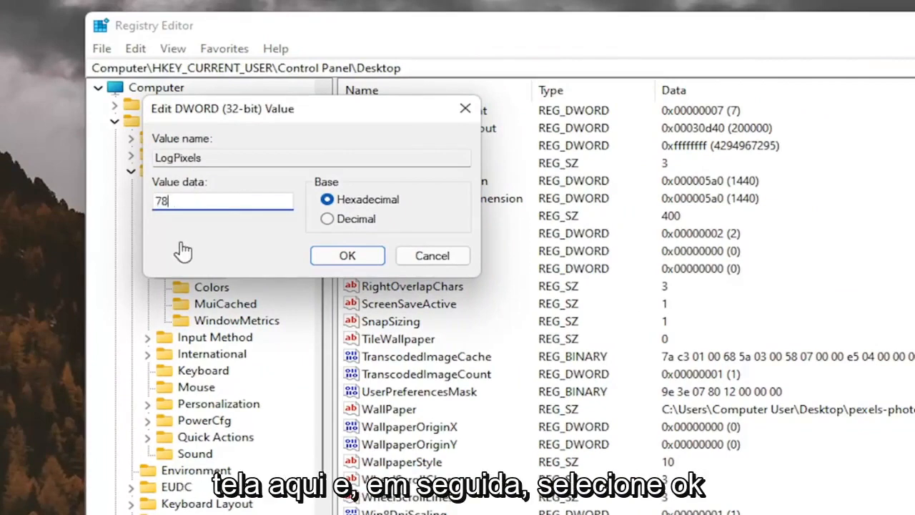
pyautogui.click(347, 256)
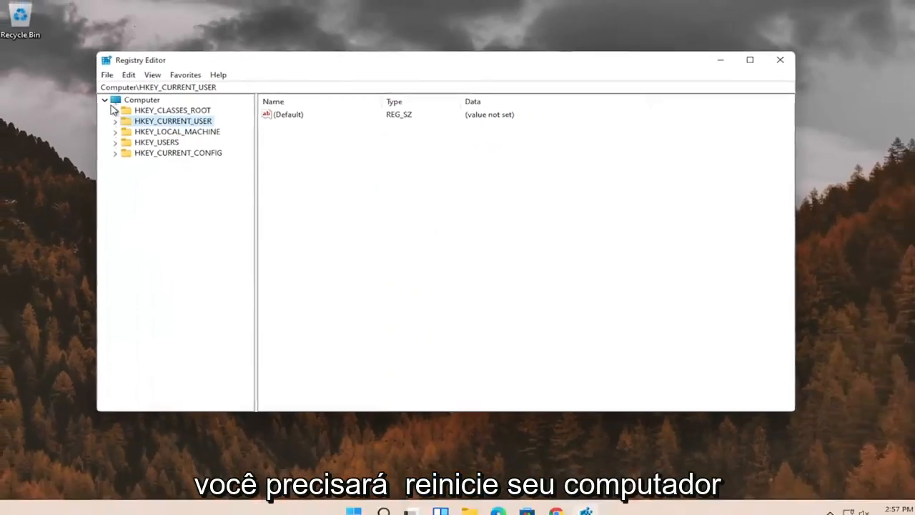
# Close Registry Editor and restart Windows from the Start button's context menu
pyautogui.click(780, 59)
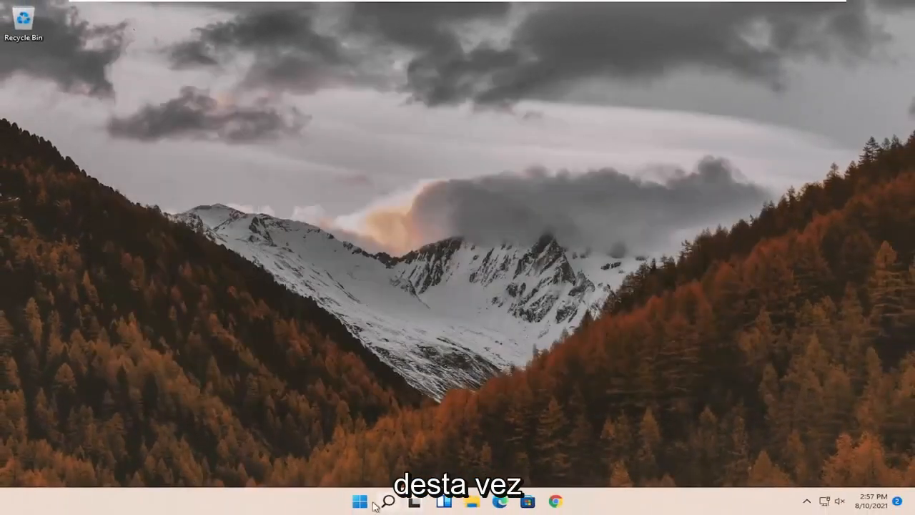
pyautogui.rightClick(359, 501)
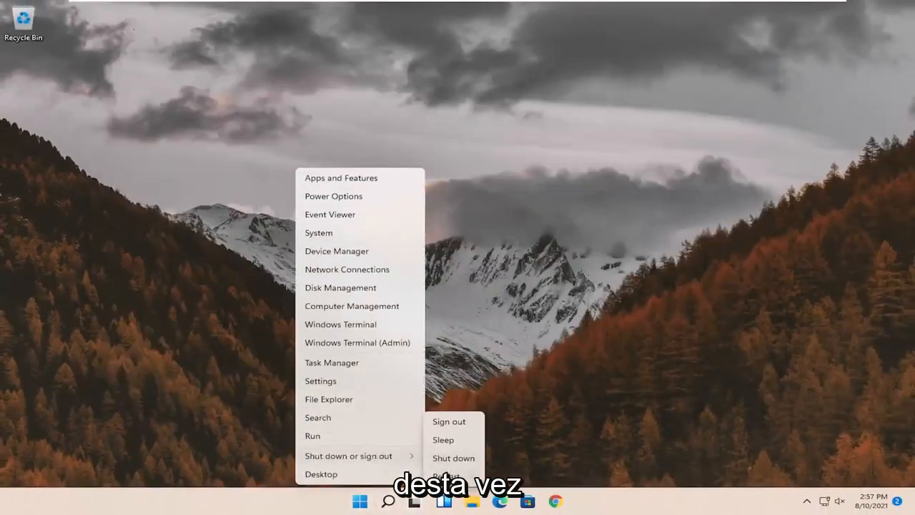
pyautogui.click(448, 421)
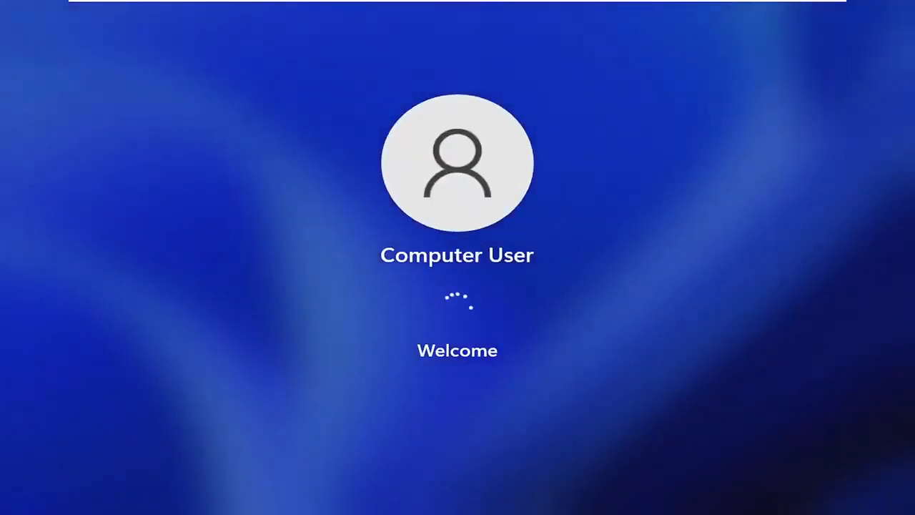